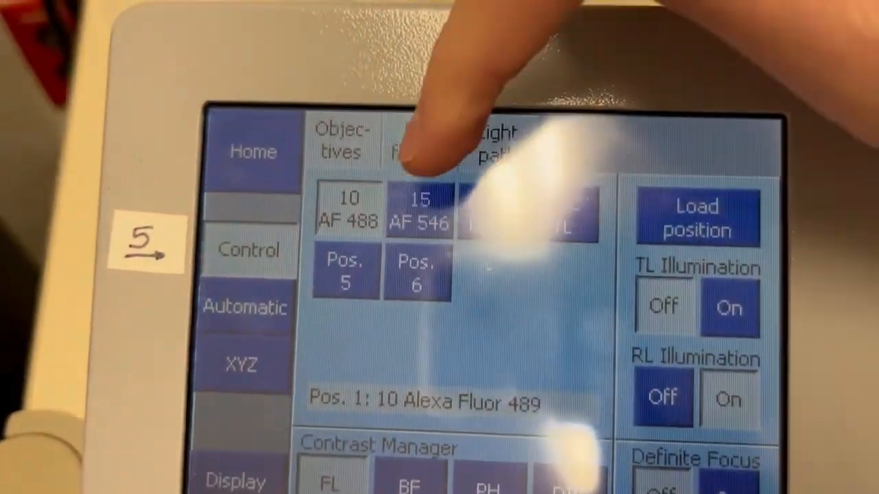
- Make '15 AF 546' the active reflector position, replacing AF 488
left_click(419, 209)
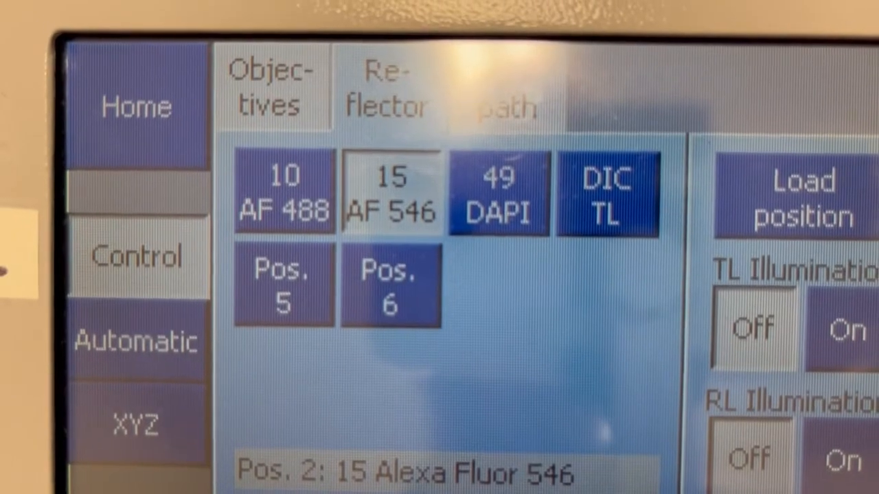
- Move the reflector turret to 'DIC TL' briefly, then back to '15 AF 546'
left_click(498, 195)
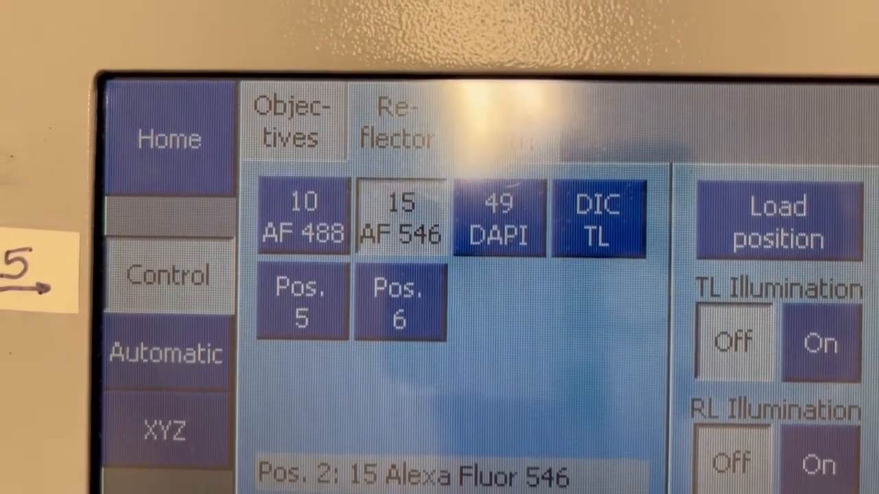
left_click(303, 217)
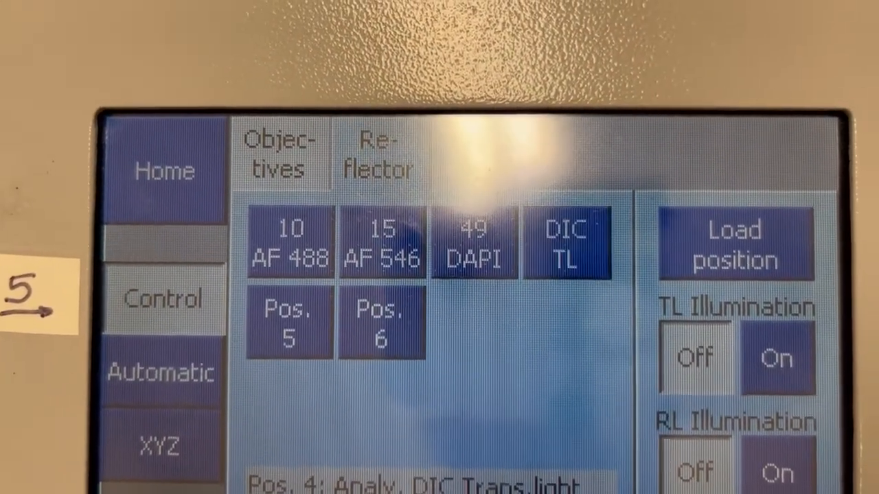
left_click(382, 245)
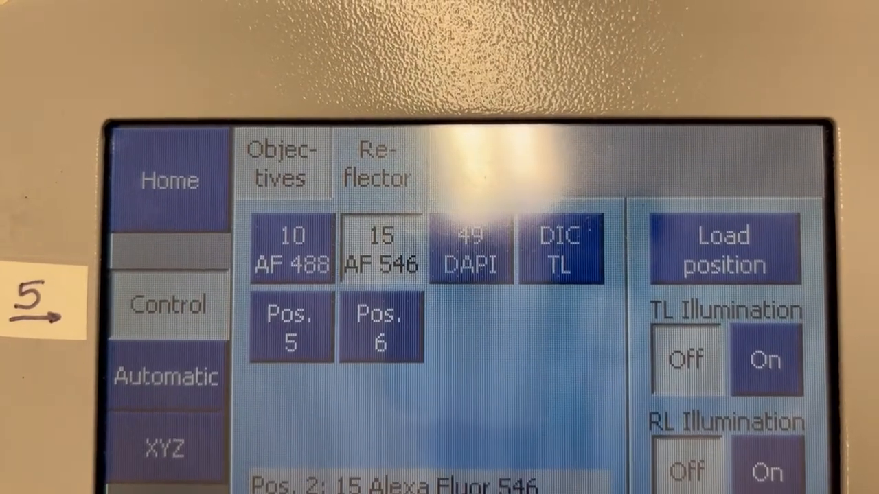